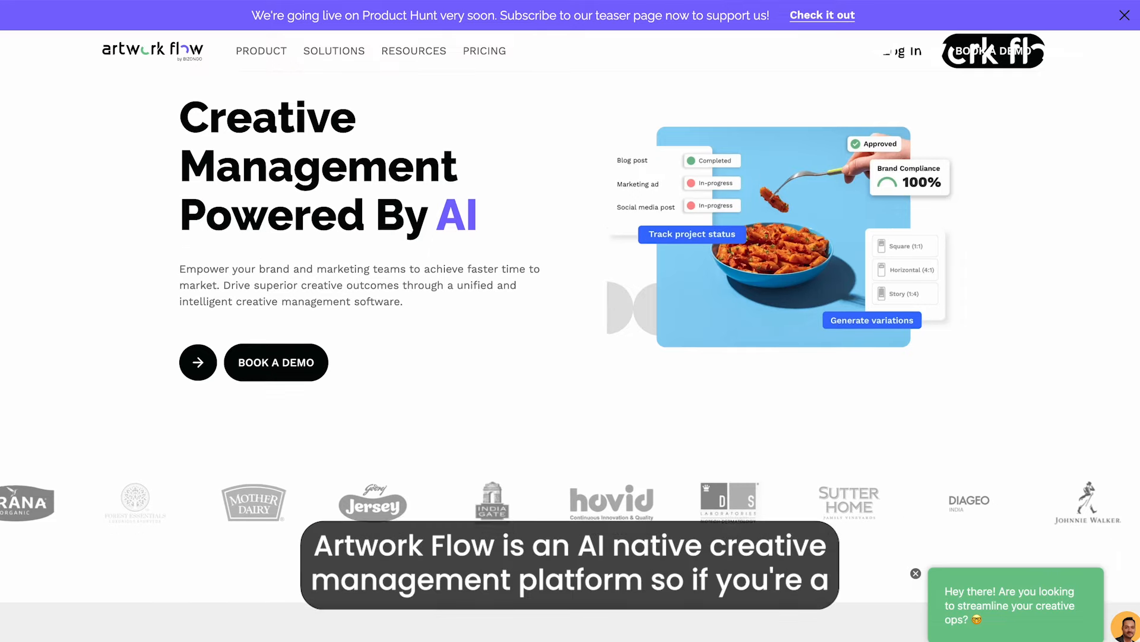
Scroll down the Artwork Flow marketing website before signing in to the dashboard.
scroll("down", 3)
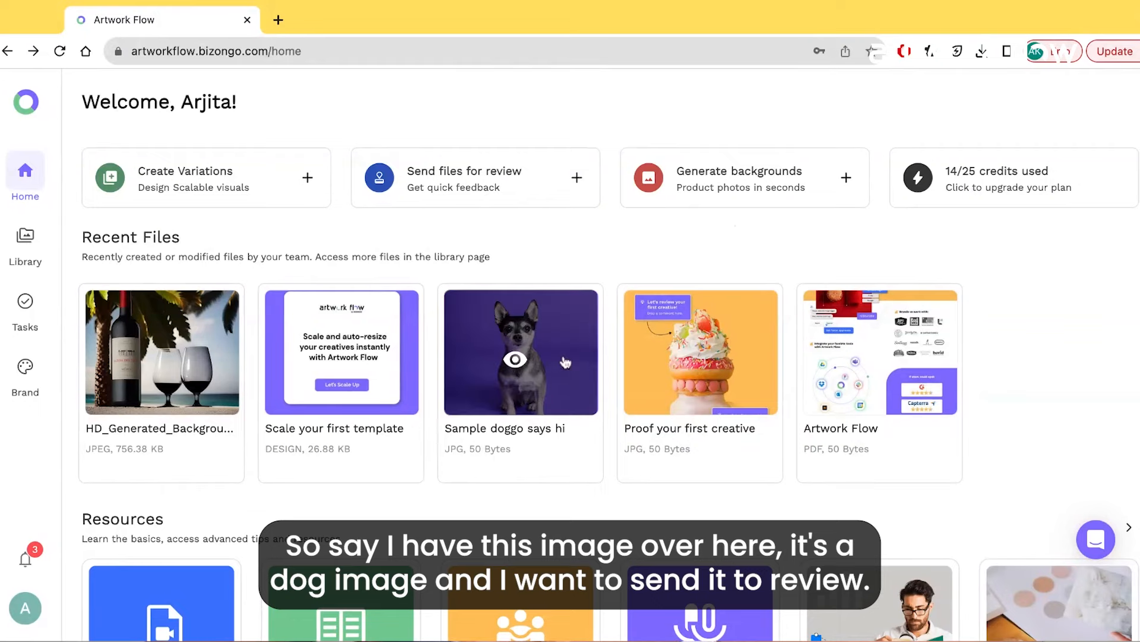
Pin a note on the dog's face in 'Sample doggo says hi' asking whether the background here works.
left_click(516, 360)
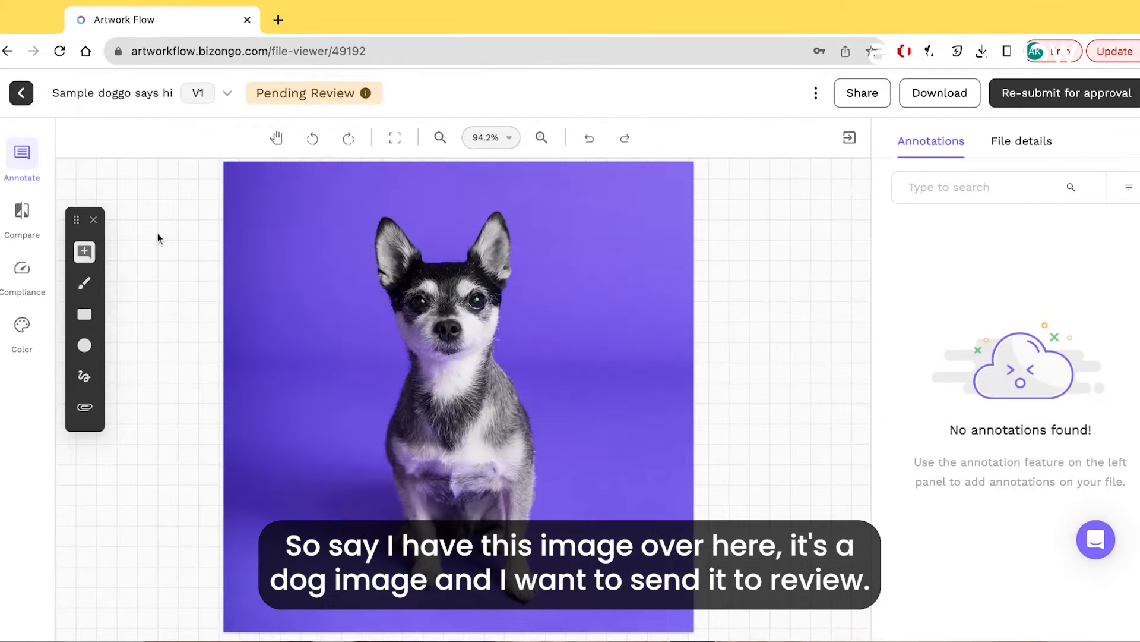
left_click(486, 299)
type("@Arjita HE Y")
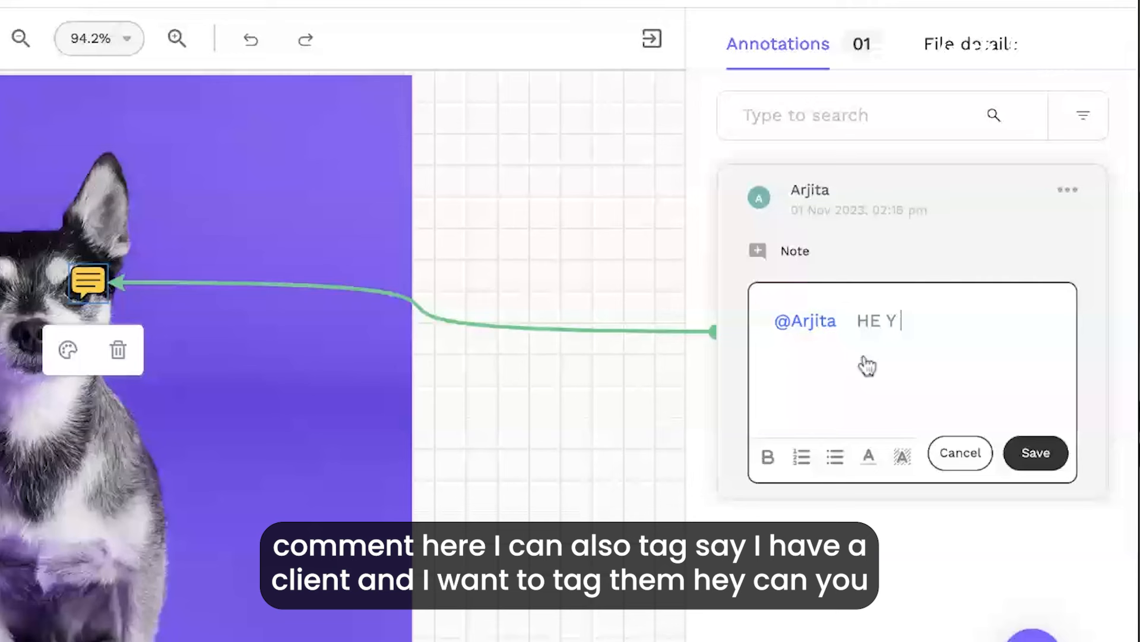
type("can you check if")
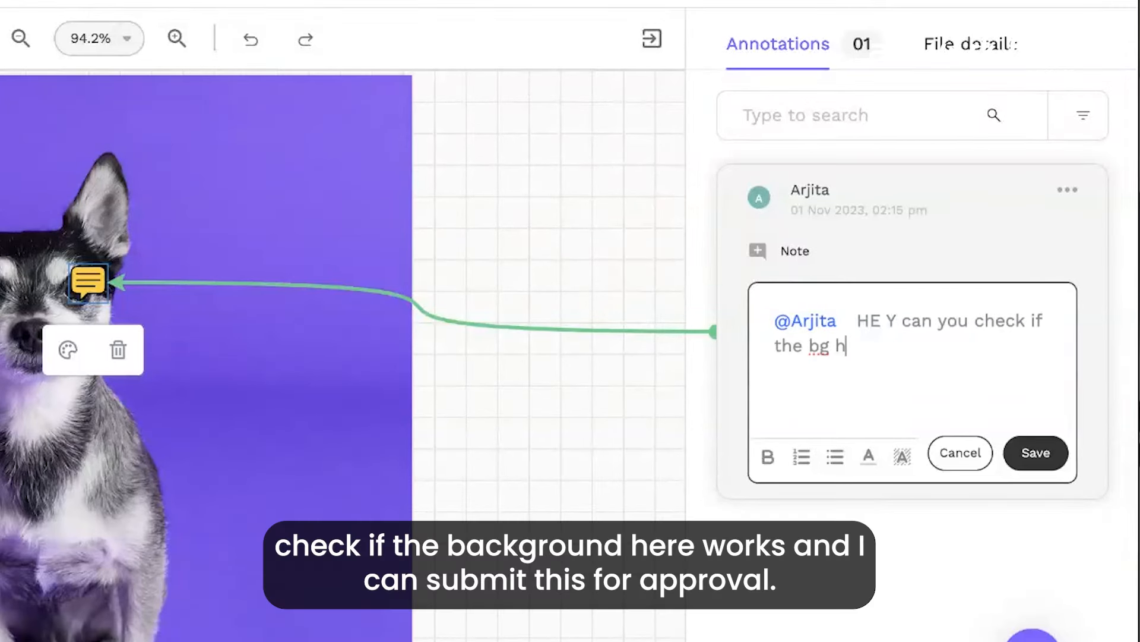
type("ere works")
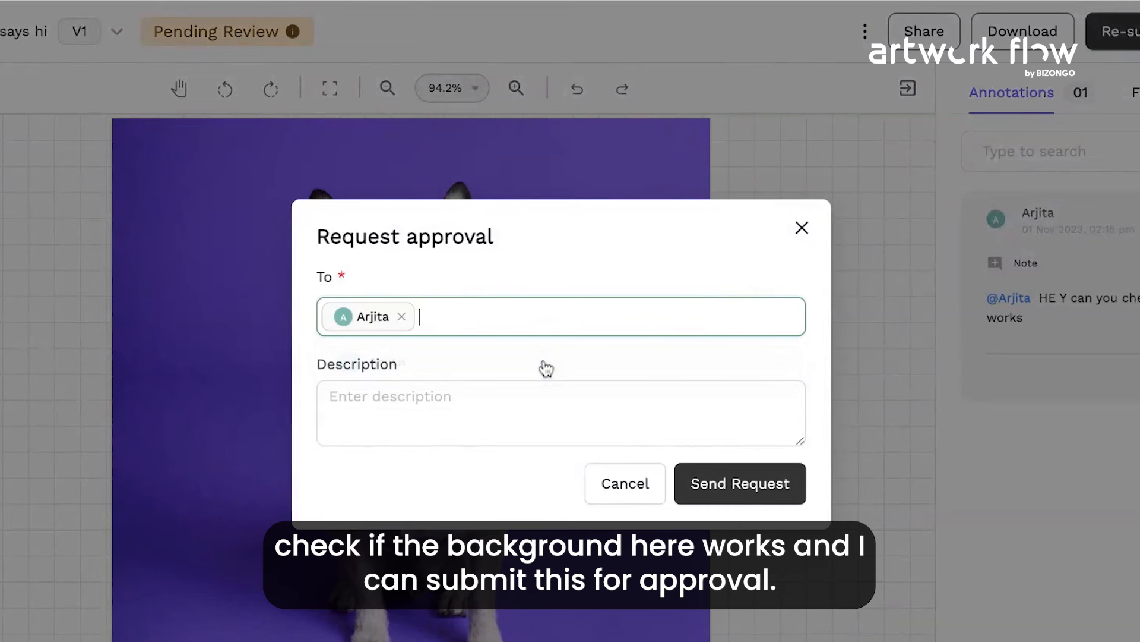
Send the approval request with description 'check this qu...' and return to the home dashboard.
type("check this qu")
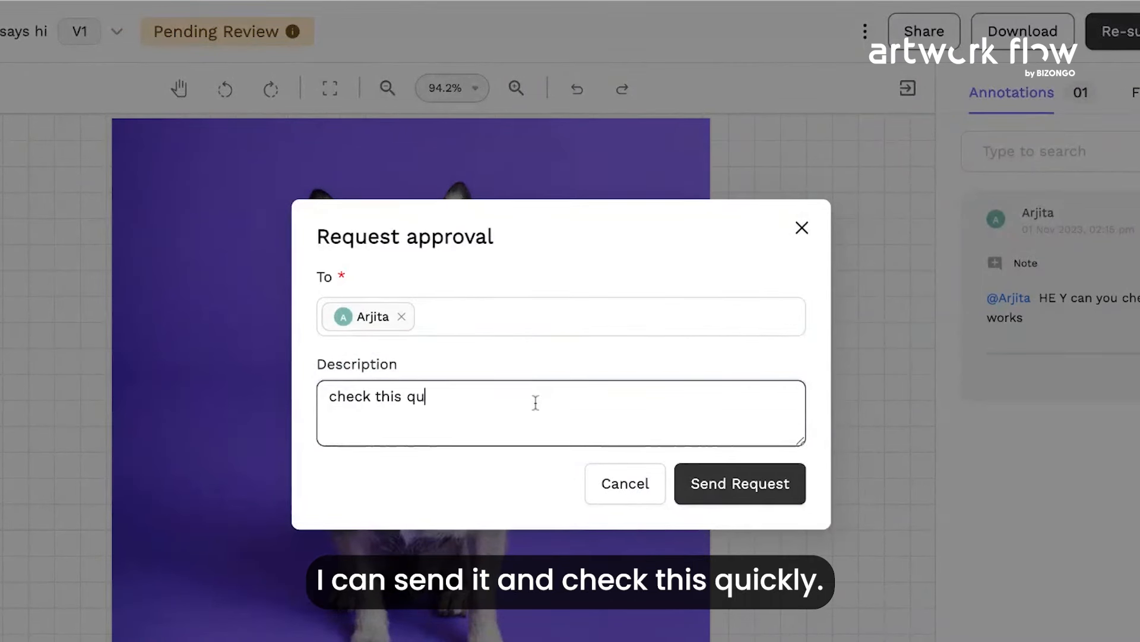
left_click(739, 484)
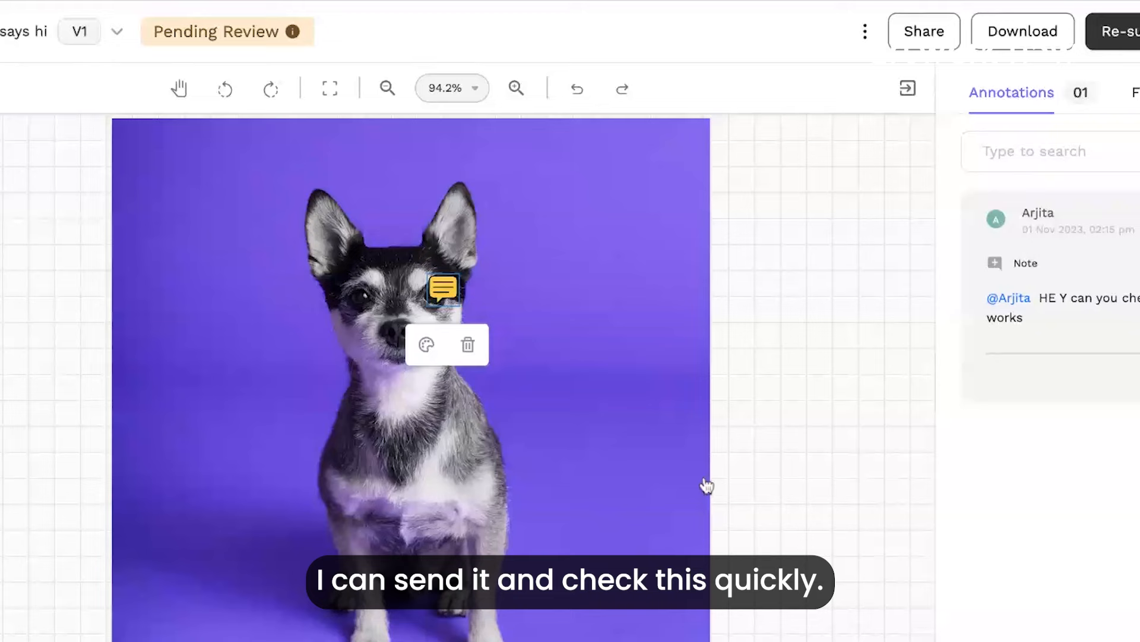
left_click(1117, 31)
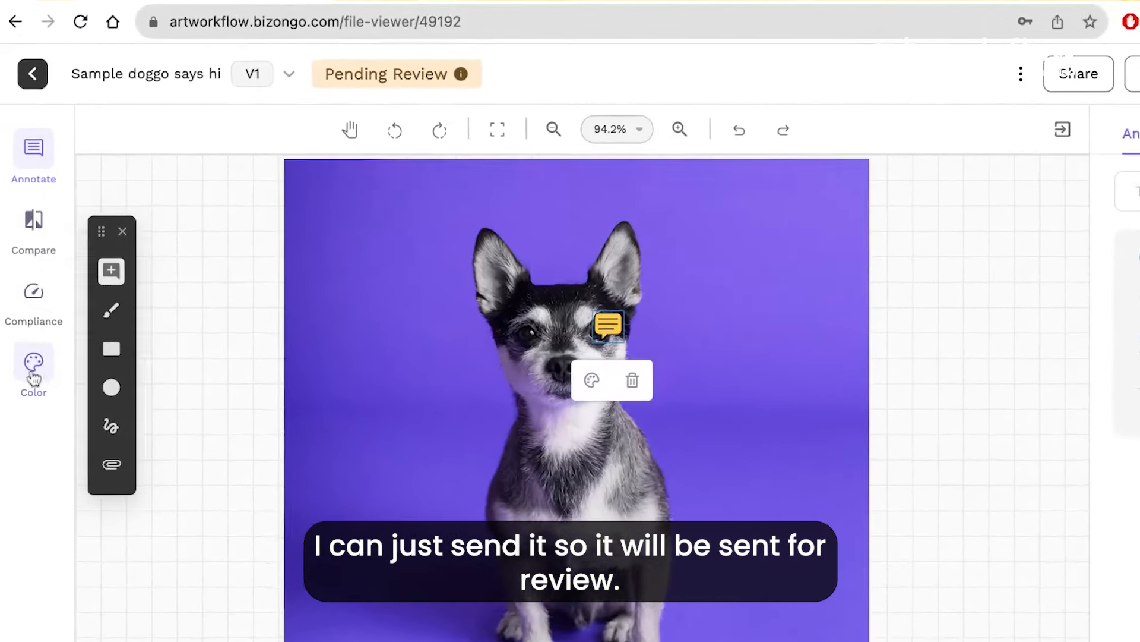
left_click(33, 223)
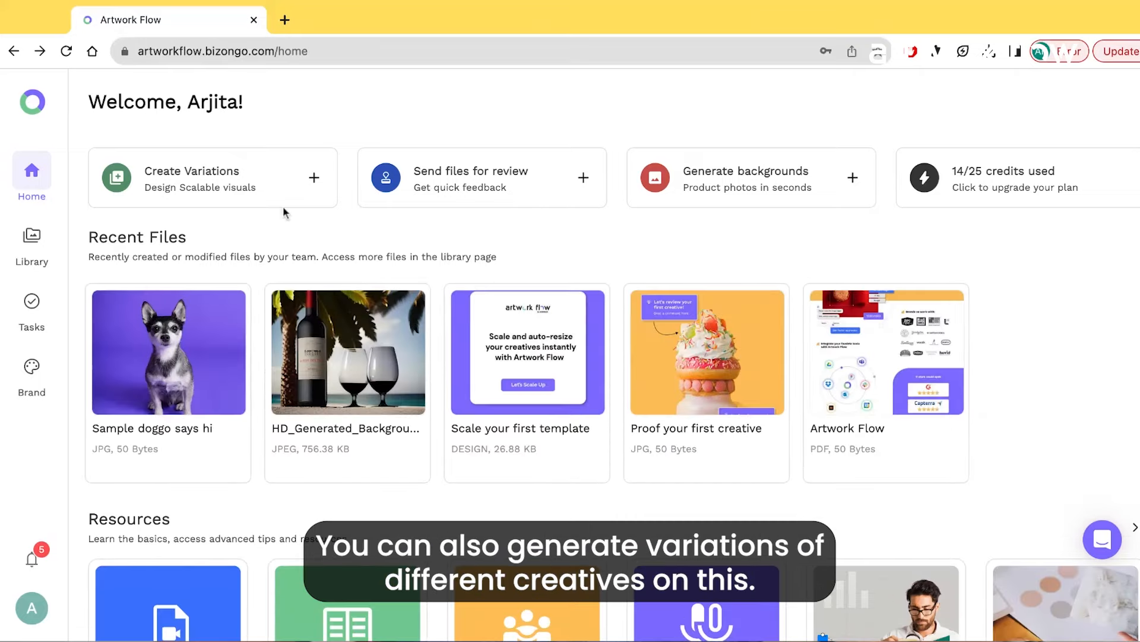
Dismiss the Create new design dialog and open the 'Scale your first template' design in the editor.
left_click(208, 178)
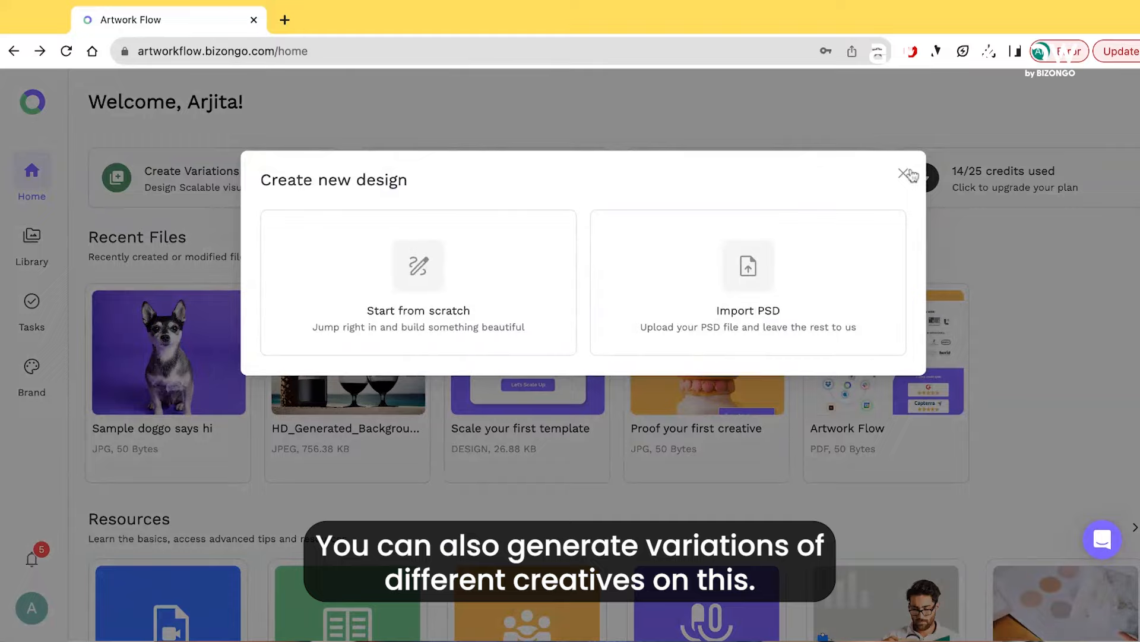
left_click(903, 173)
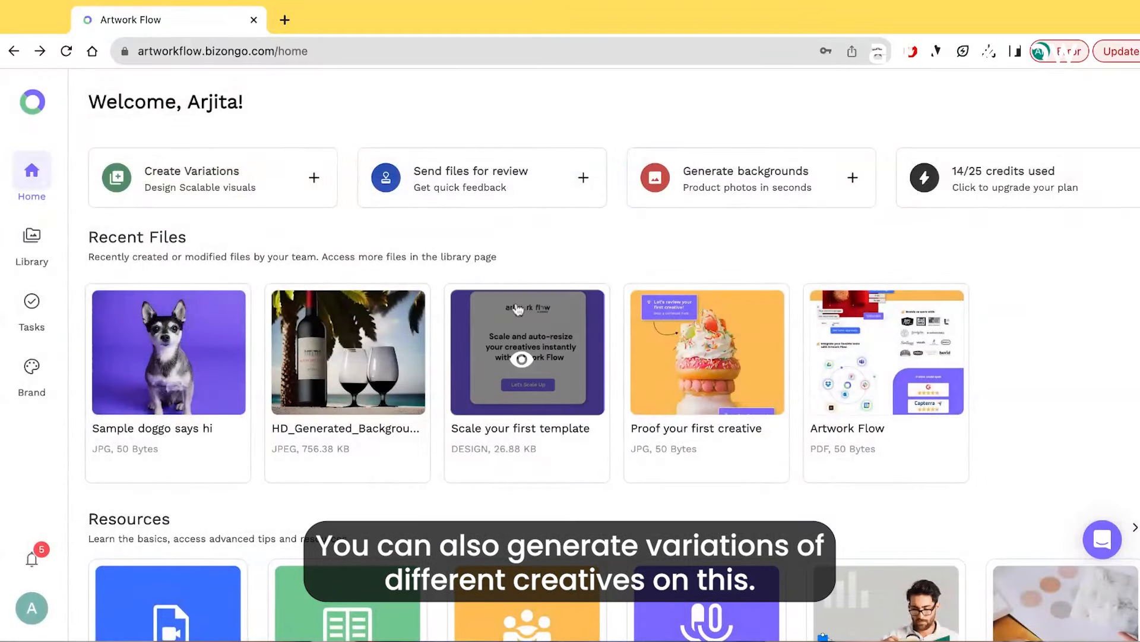
left_click(527, 360)
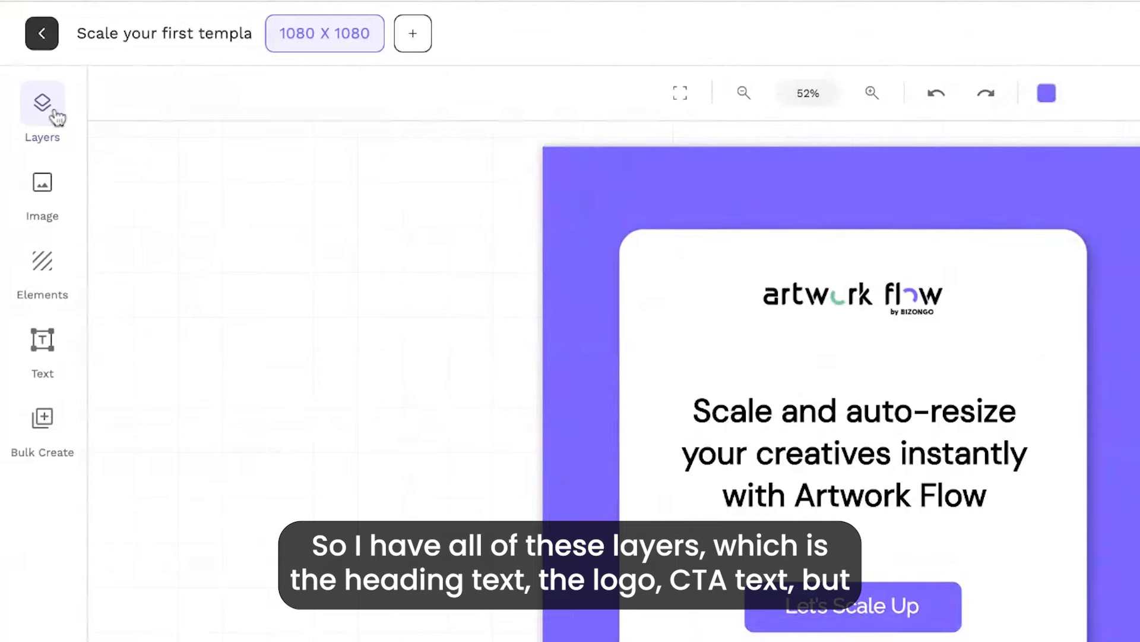
Review the template's Layers and Bulk Create panels, then leave the editor for the home dashboard.
left_click(41, 101)
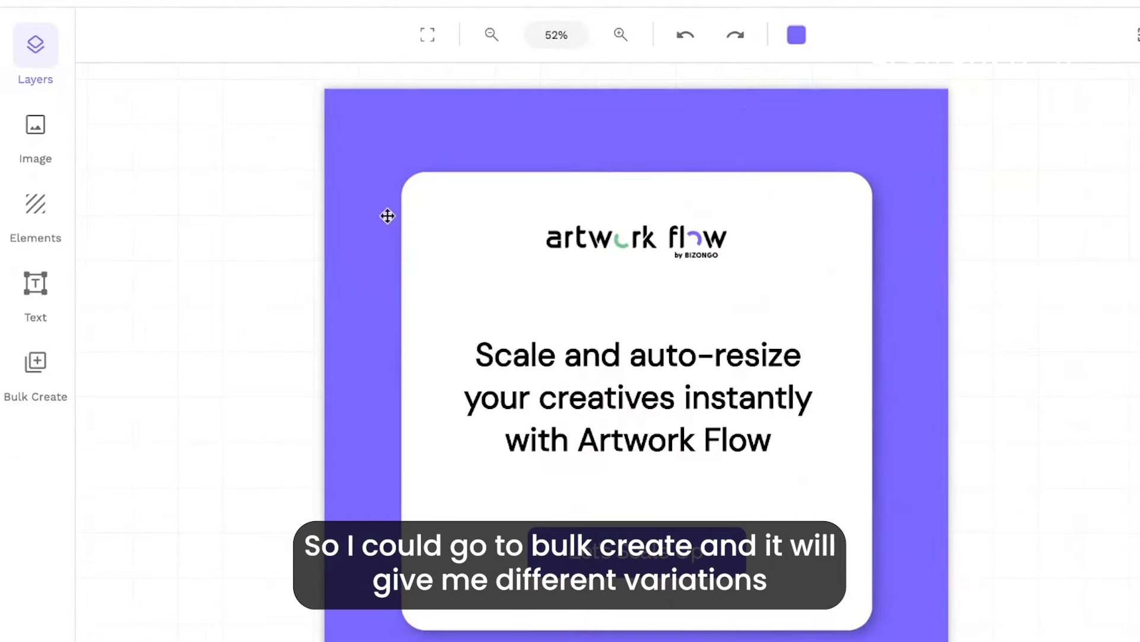
left_click(35, 362)
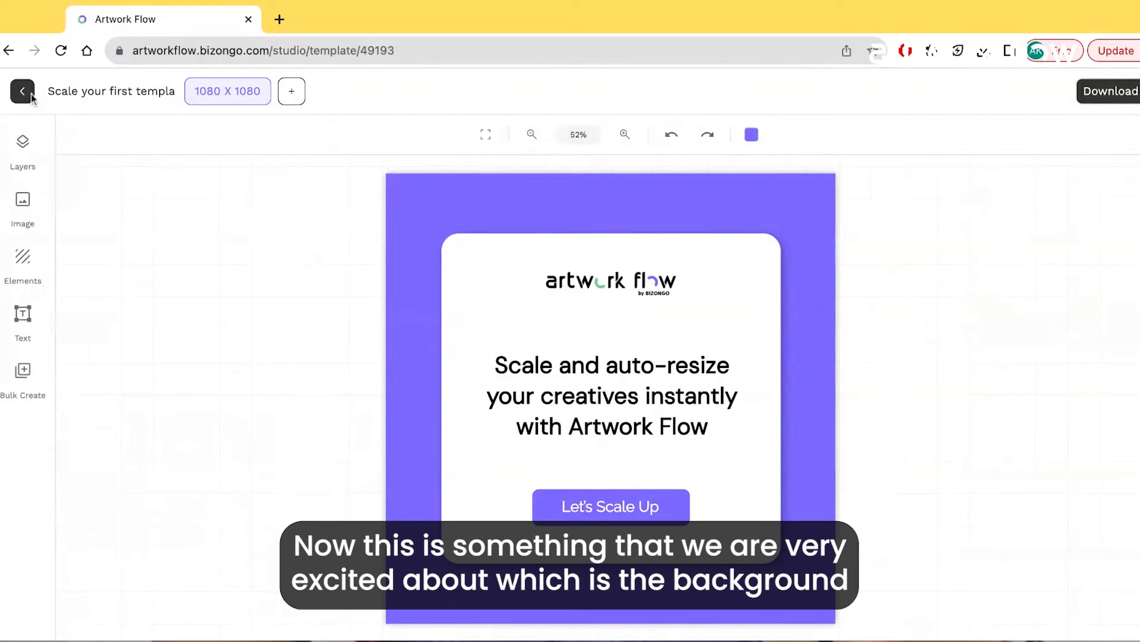
left_click(22, 92)
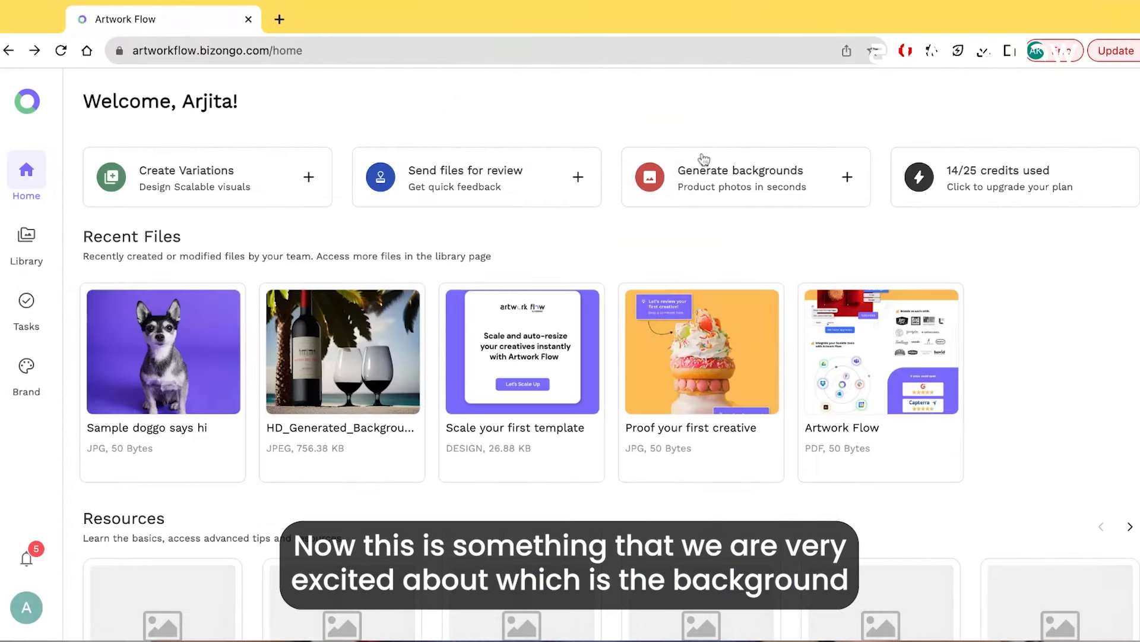
Upload the wine bottle photo into the AI Background Generator so its background is removed.
left_click(742, 177)
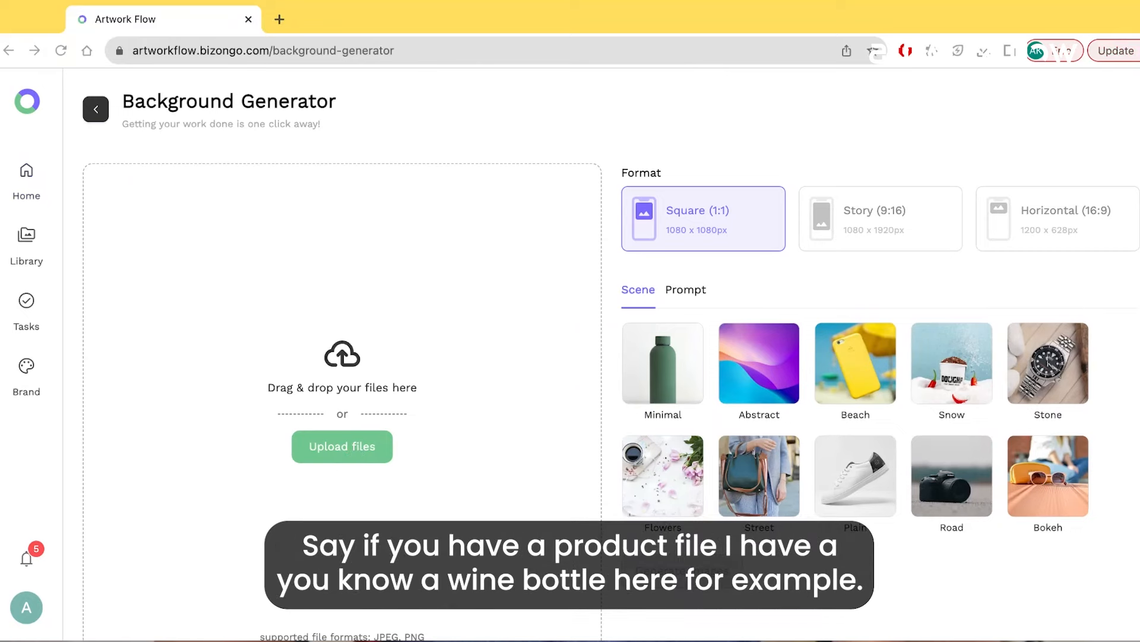
left_click(343, 445)
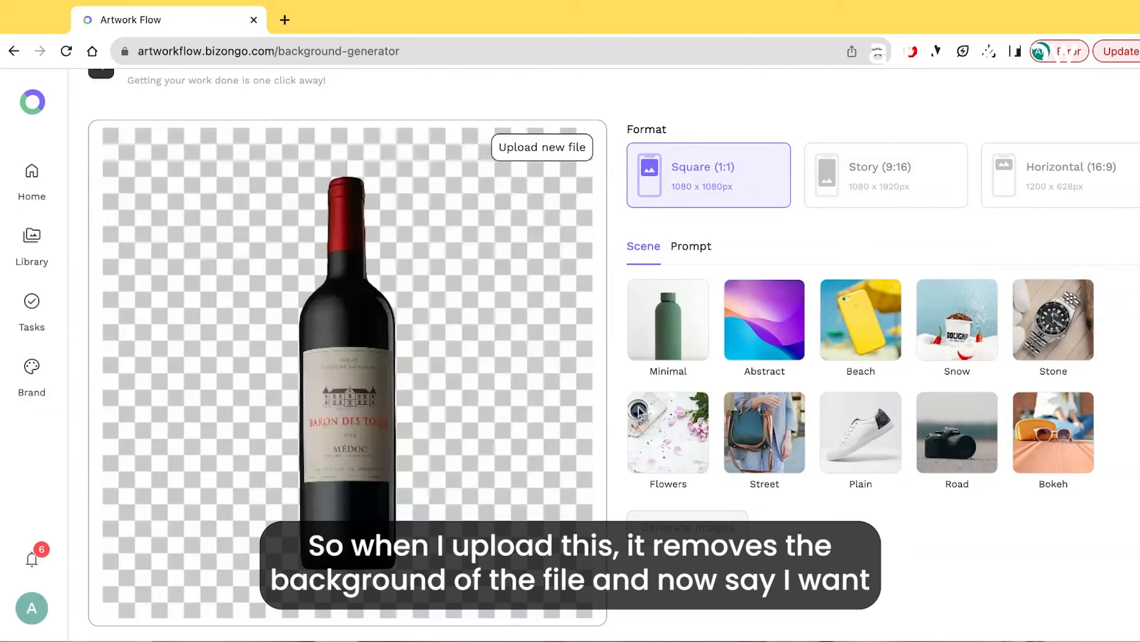
Choose the Beach scene and generate beach-setting images of the wine bottle.
left_click(860, 320)
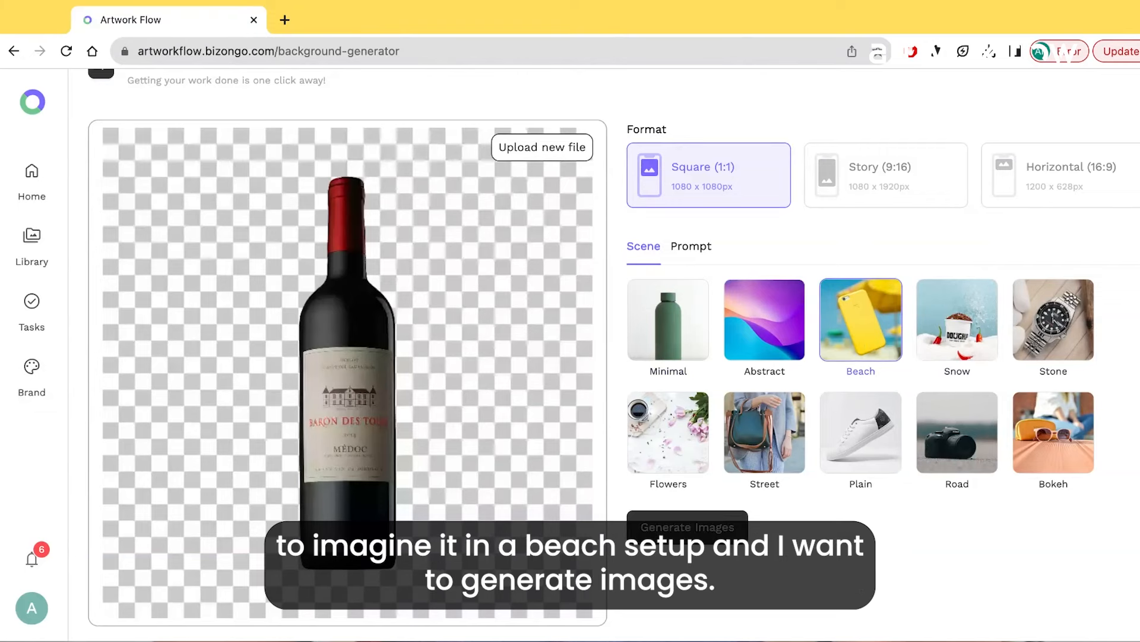
scroll("down", 3)
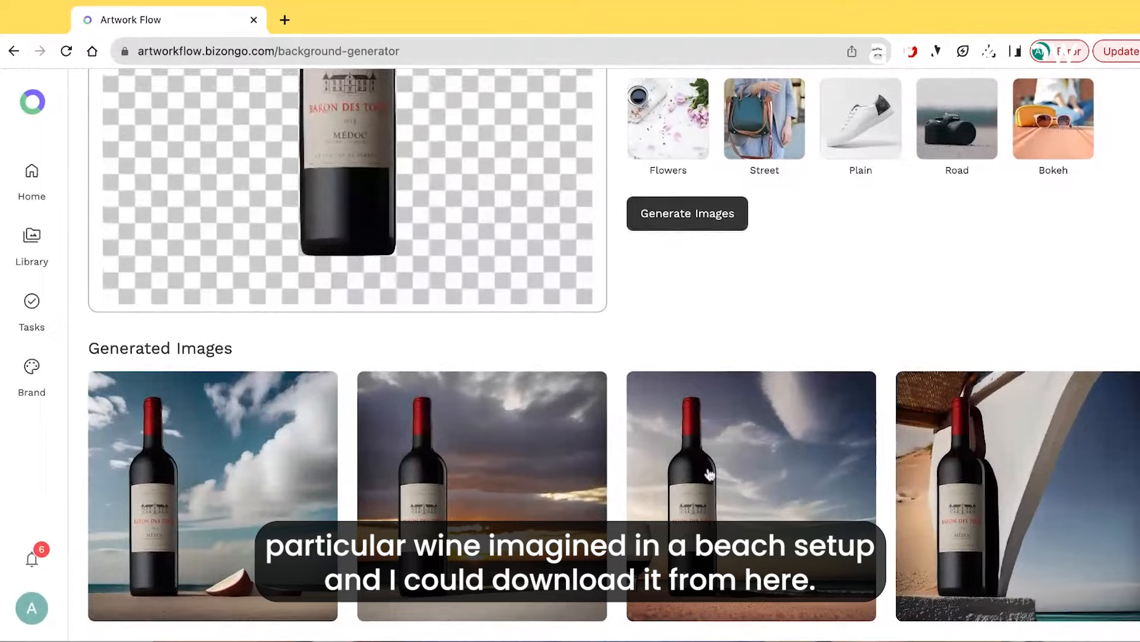
Enlarge the third generated image, the sunset beach shot of the bottle, into a preview.
left_click(708, 471)
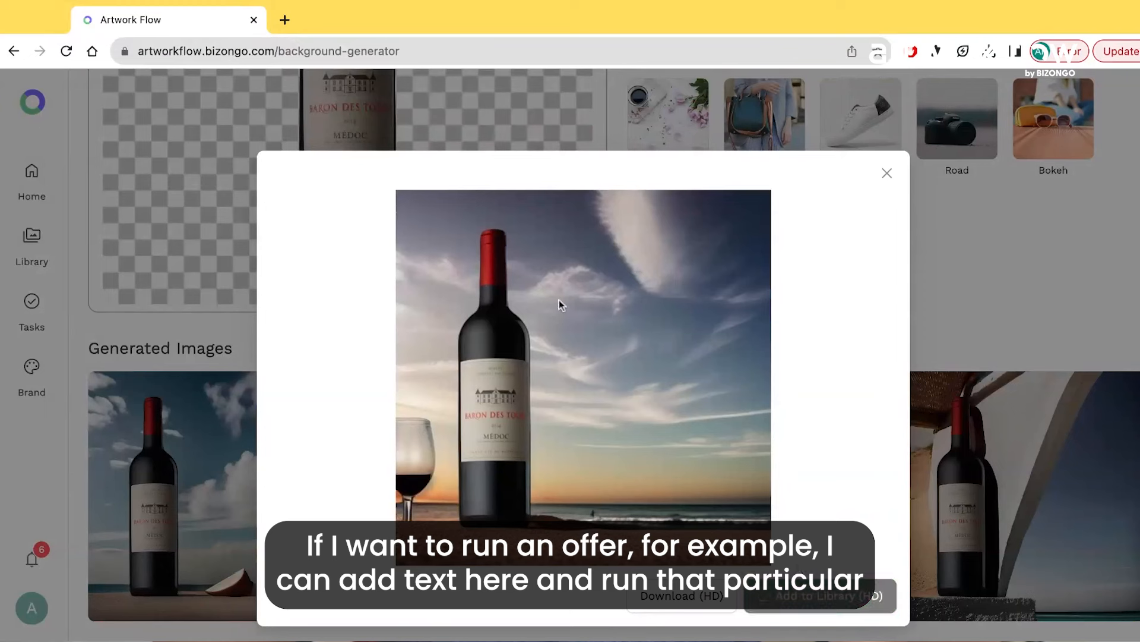
mouse_move(694, 278)
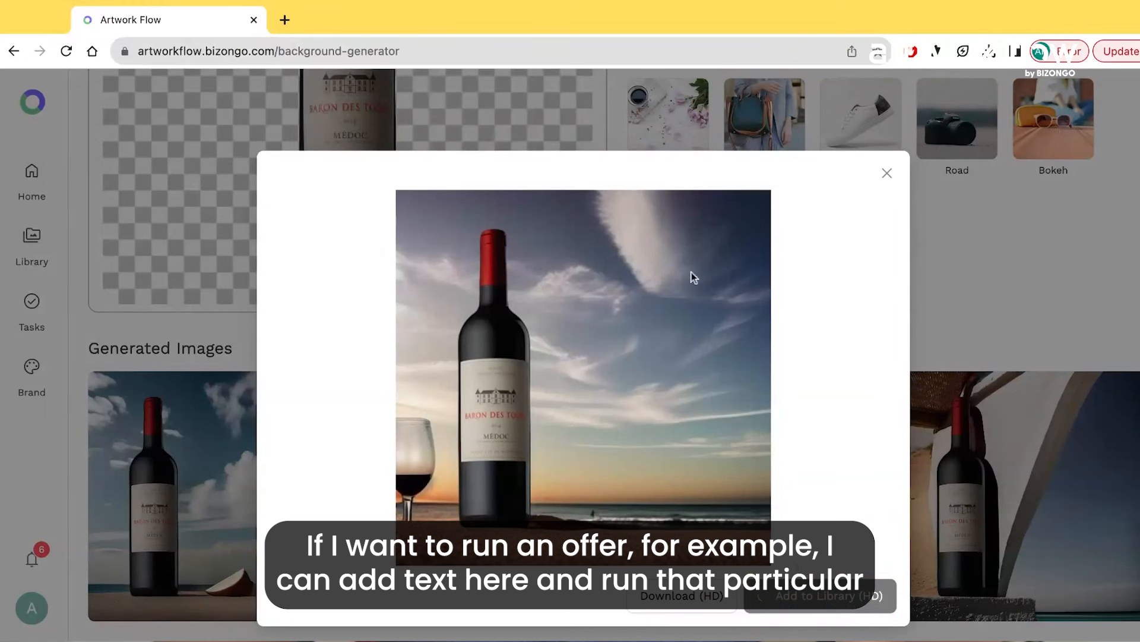